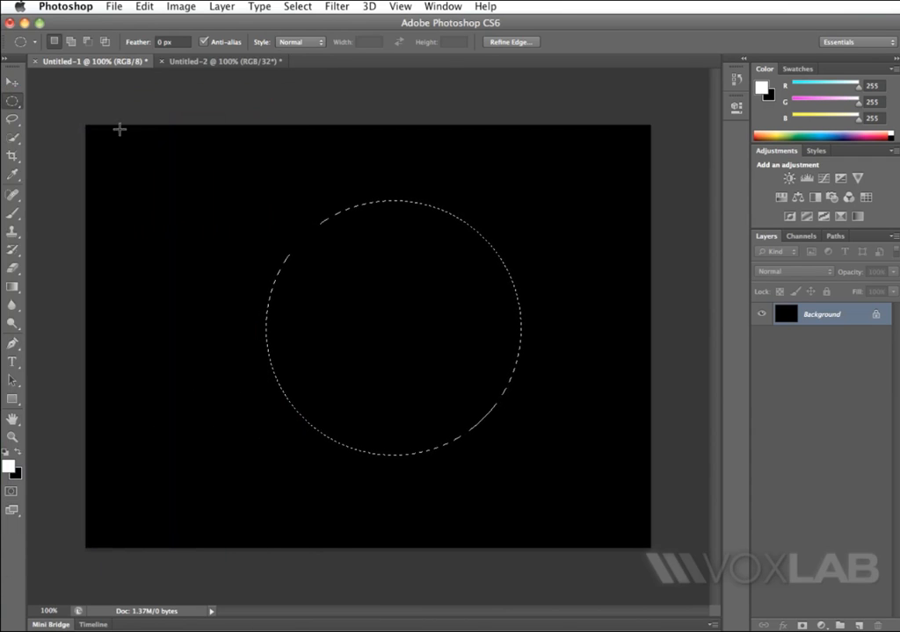
mouse_move(409, 149)
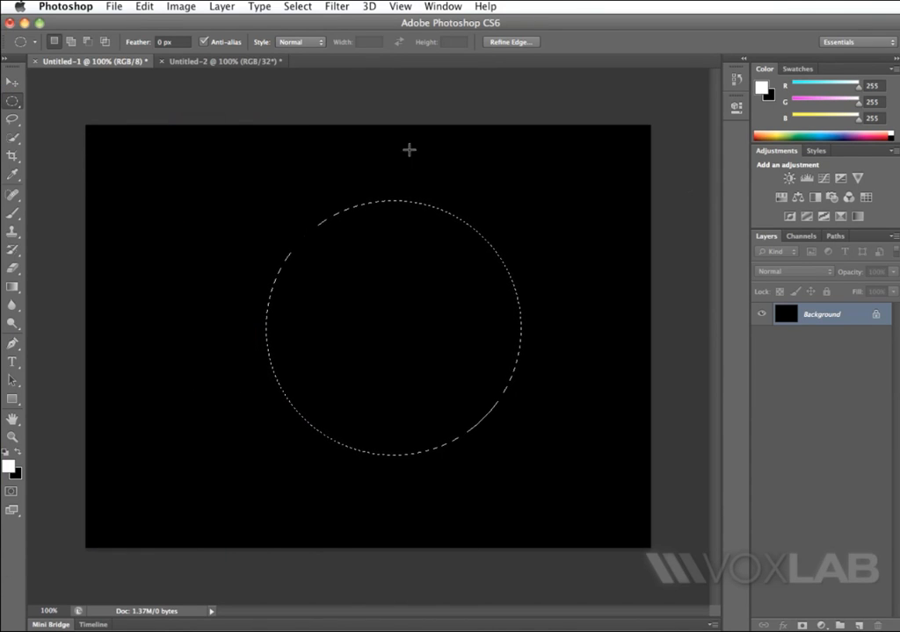
Glance at the 32-bit document, return to the 8-bit one and lower the foreground's G and B values to a warm off-white
click(218, 61)
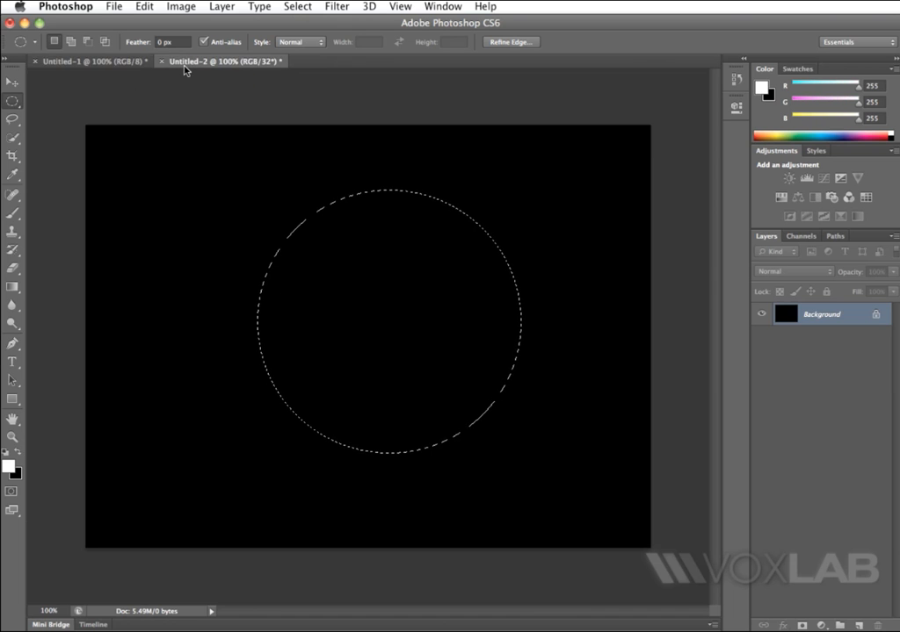
click(88, 61)
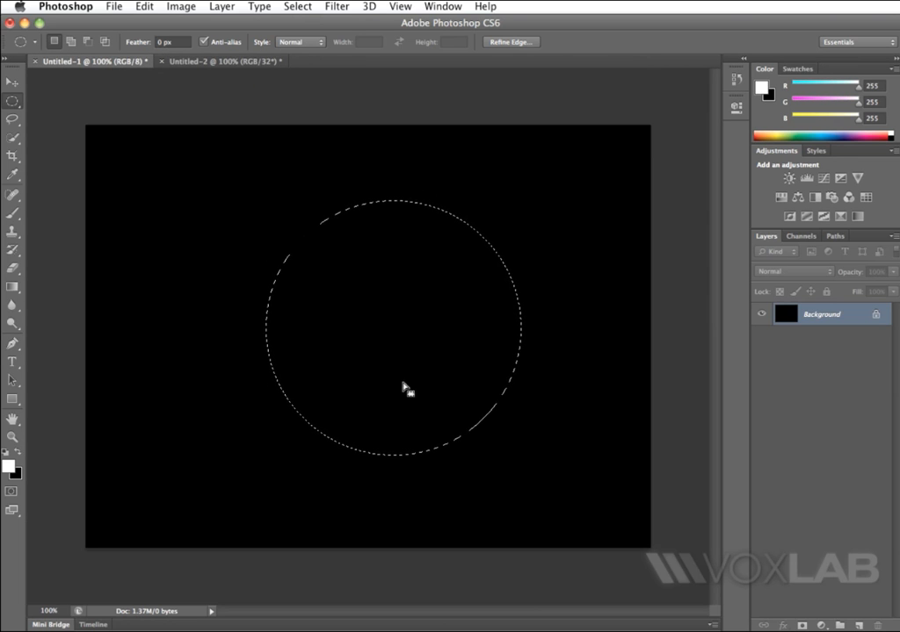
mouse_move(167, 423)
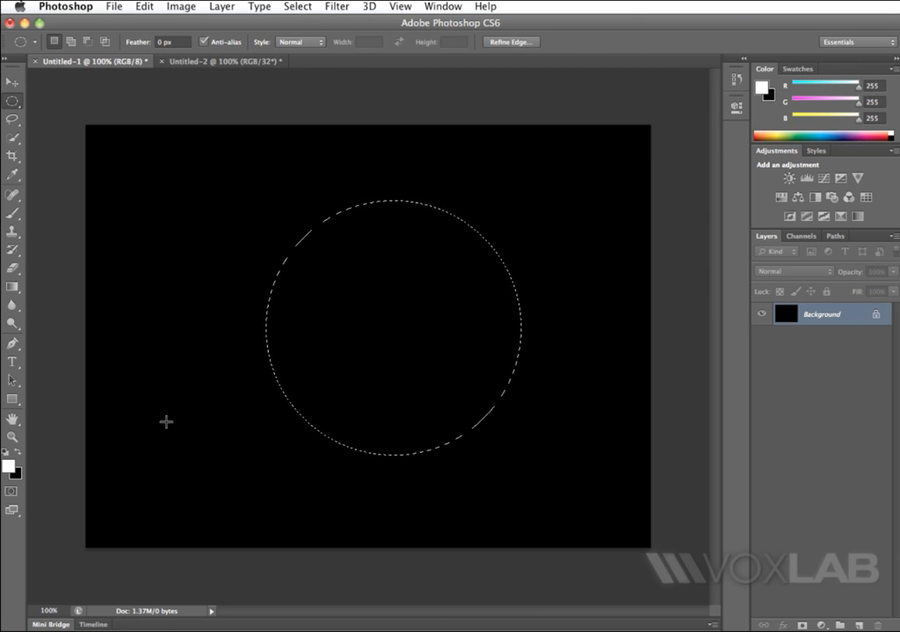
mouse_move(294, 350)
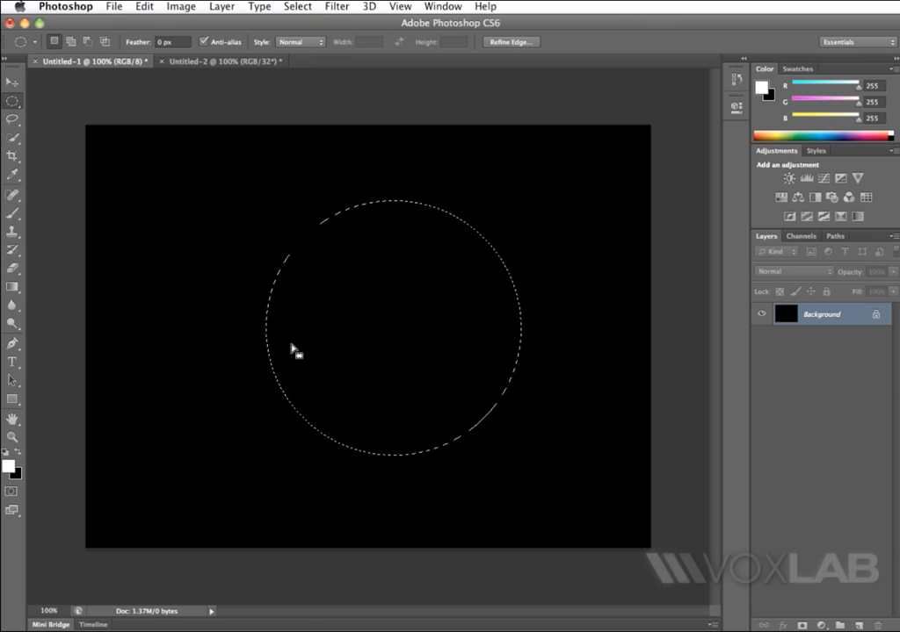
mouse_move(112, 73)
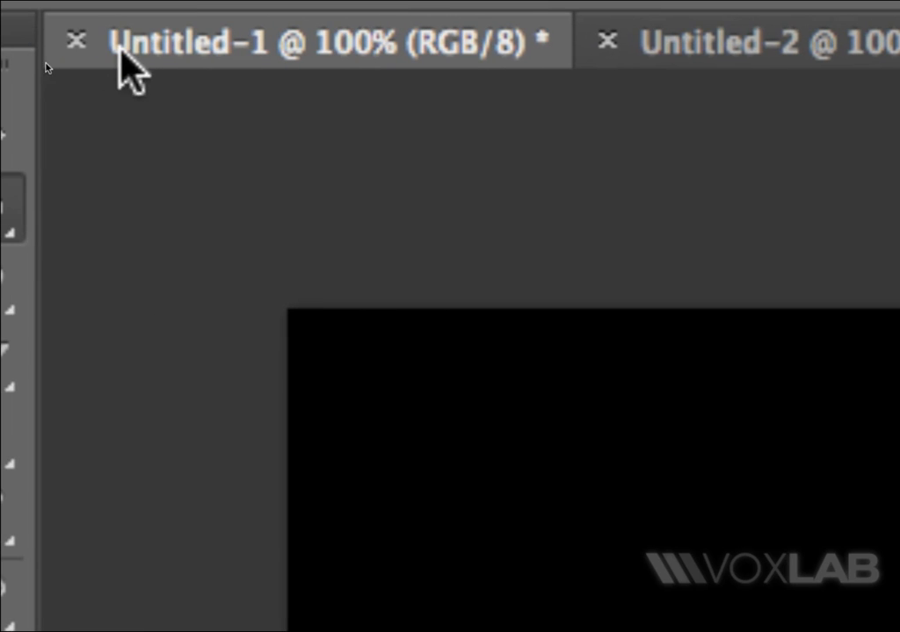
mouse_move(317, 48)
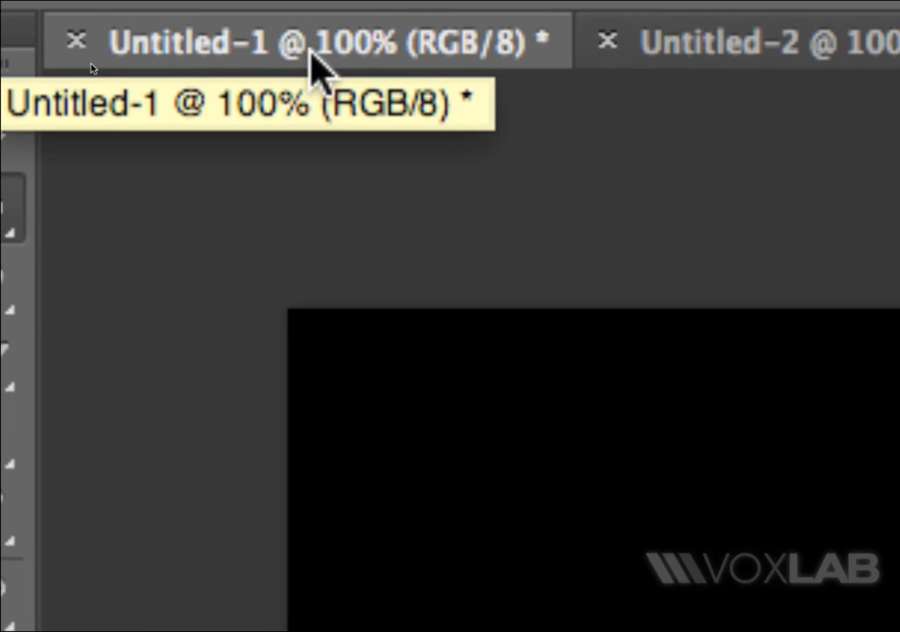
mouse_move(475, 88)
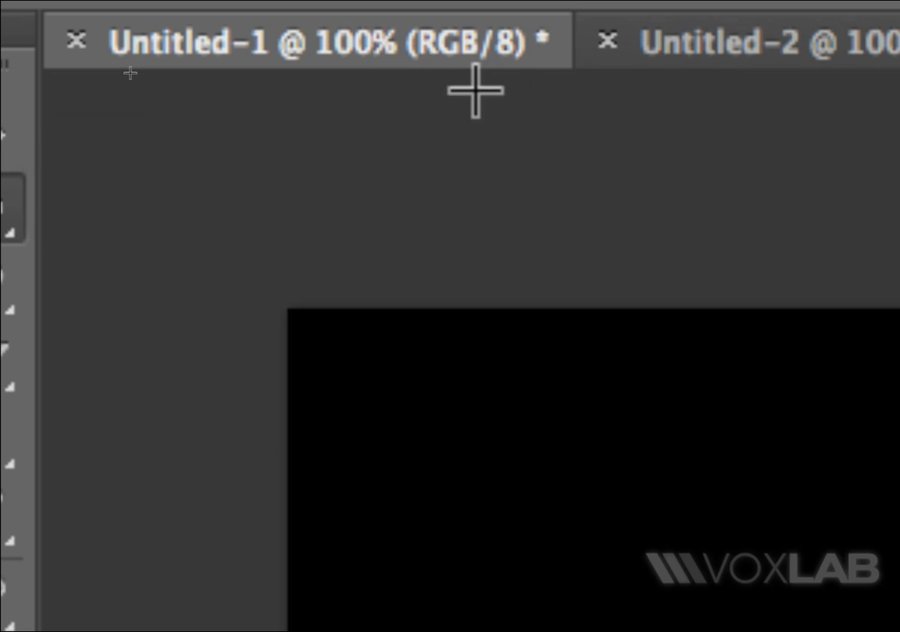
mouse_move(509, 44)
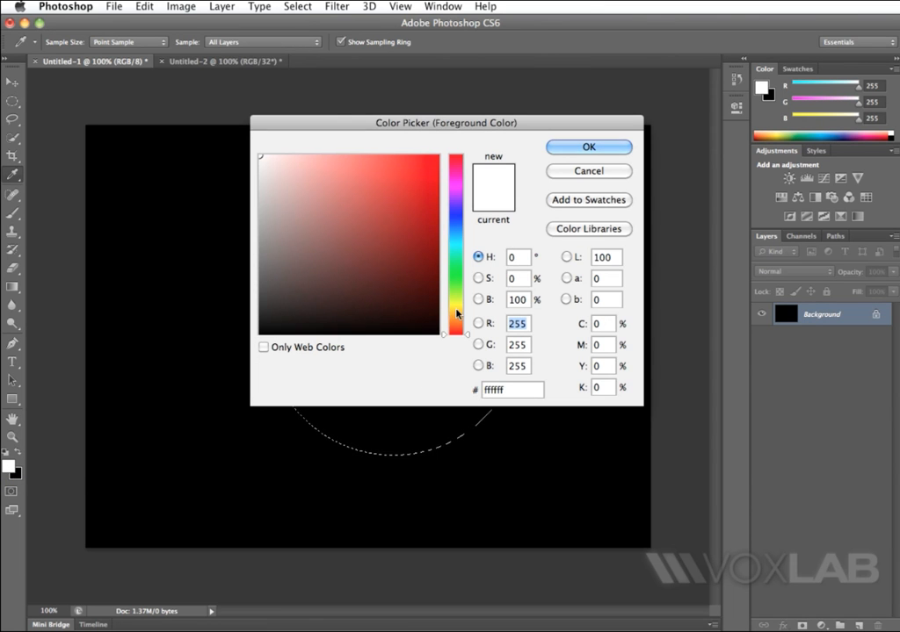
mouse_move(487, 263)
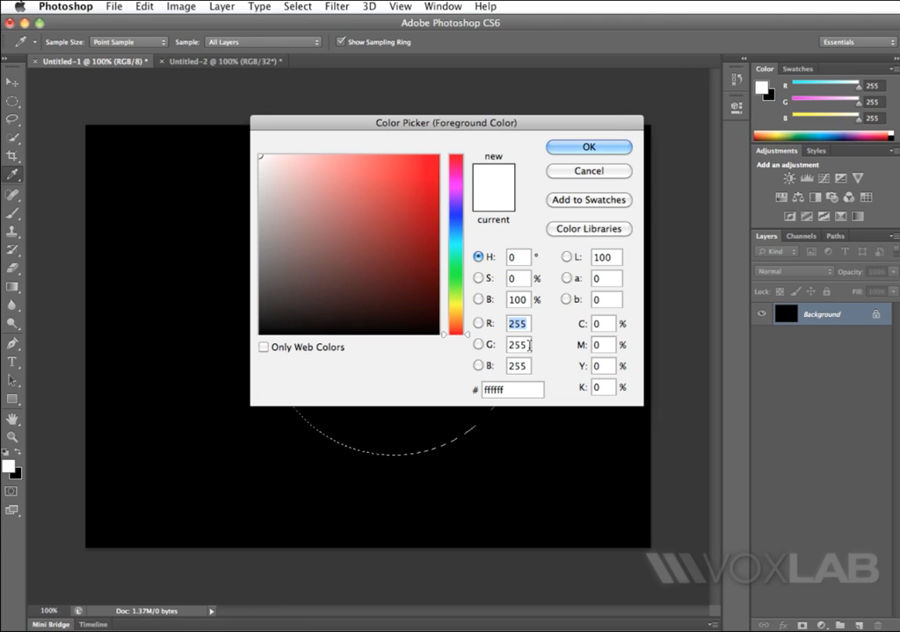
click(517, 344)
text(250)
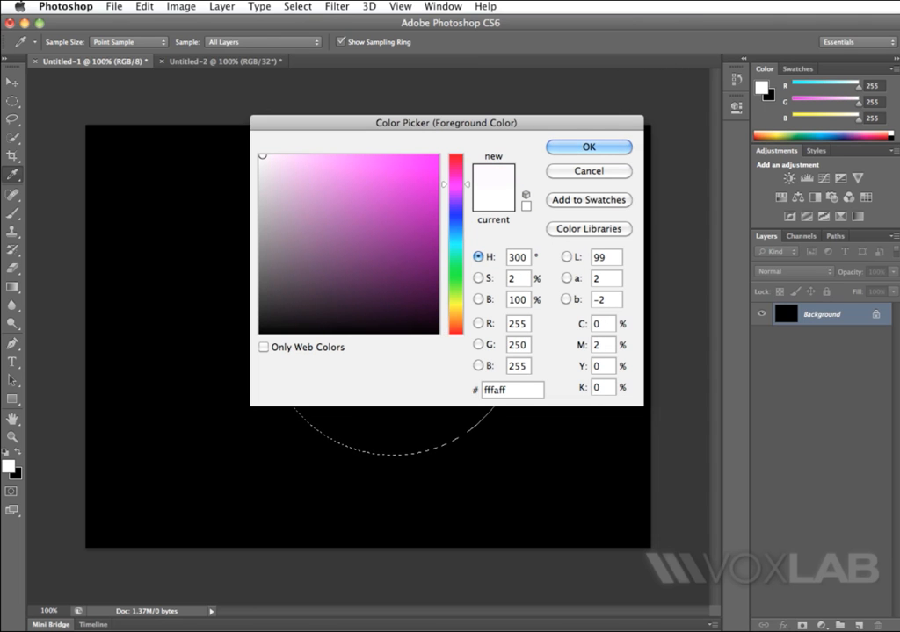
triple_click(517, 366)
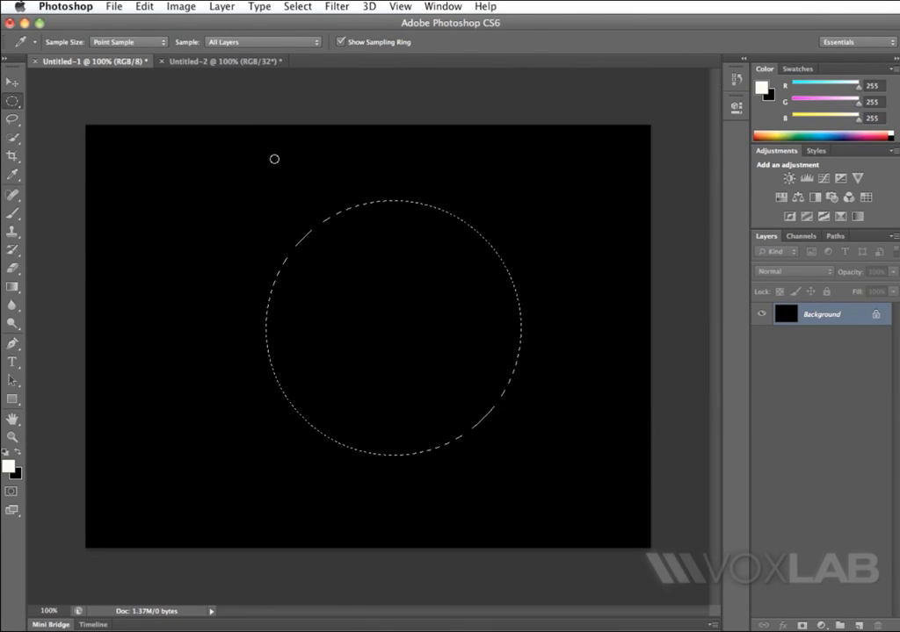
Fill the circular selection with the off-white foreground and deselect, leaving a solid cream disc on black
click(13, 102)
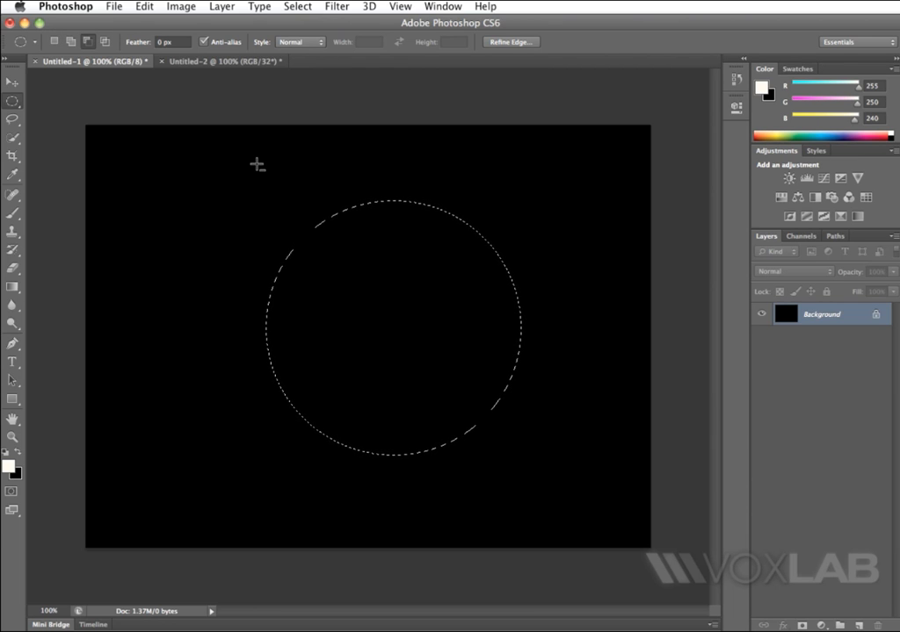
key(alt+backspace)
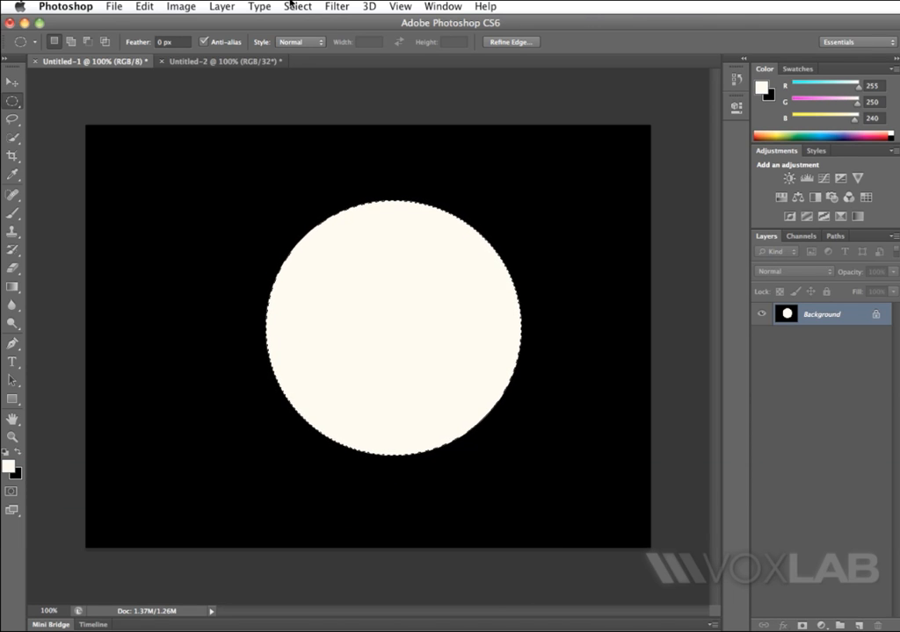
click(298, 6)
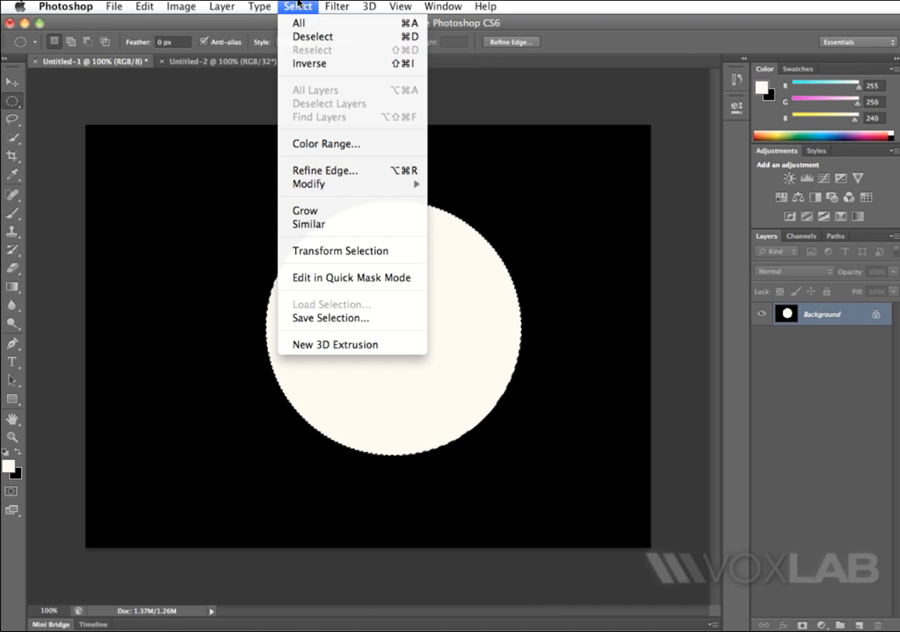
click(313, 36)
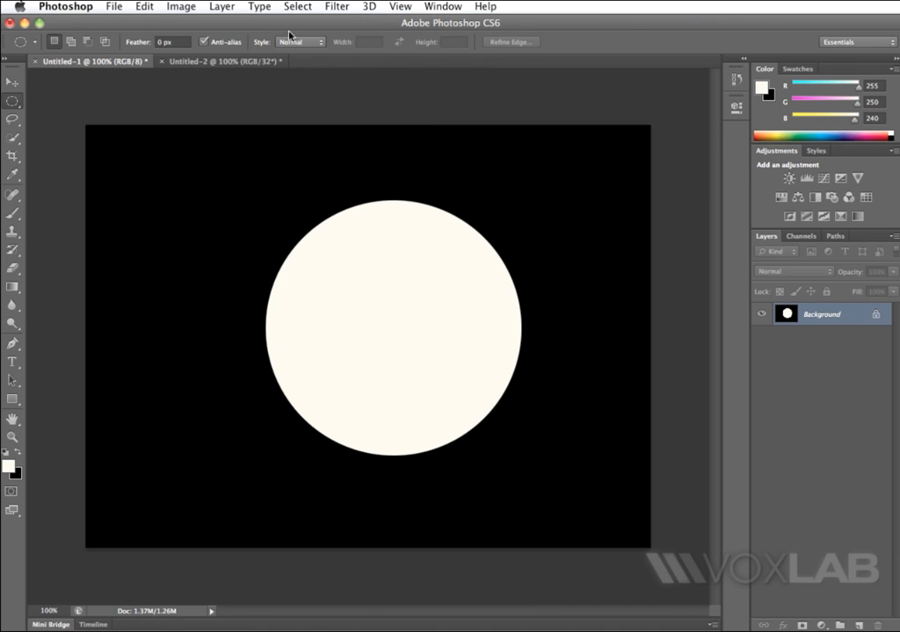
Apply a Tilt-Shift blur of 8 px to soften the disc's top and bottom edges
click(336, 6)
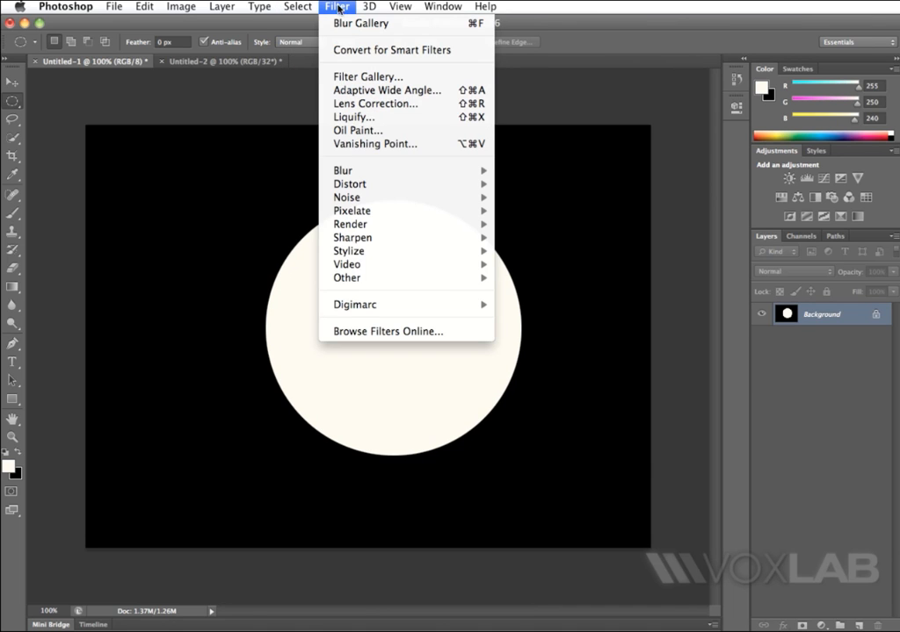
click(361, 22)
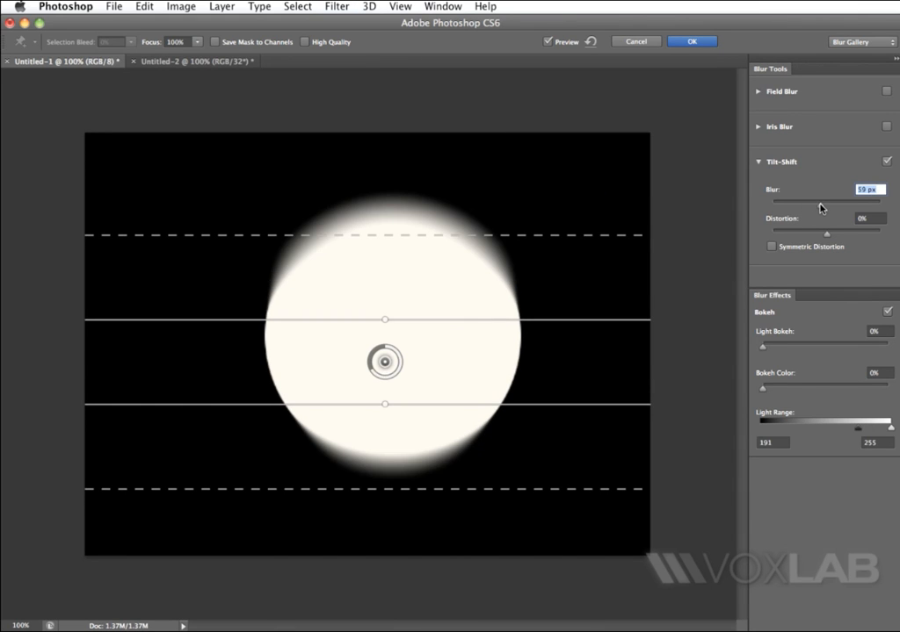
drag(843, 200, 786, 201)
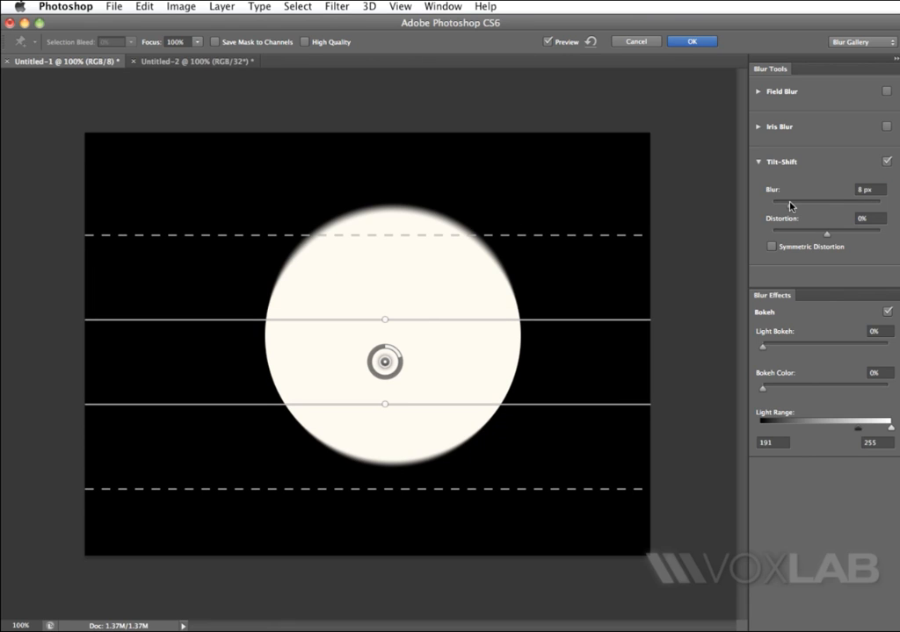
mouse_move(791, 204)
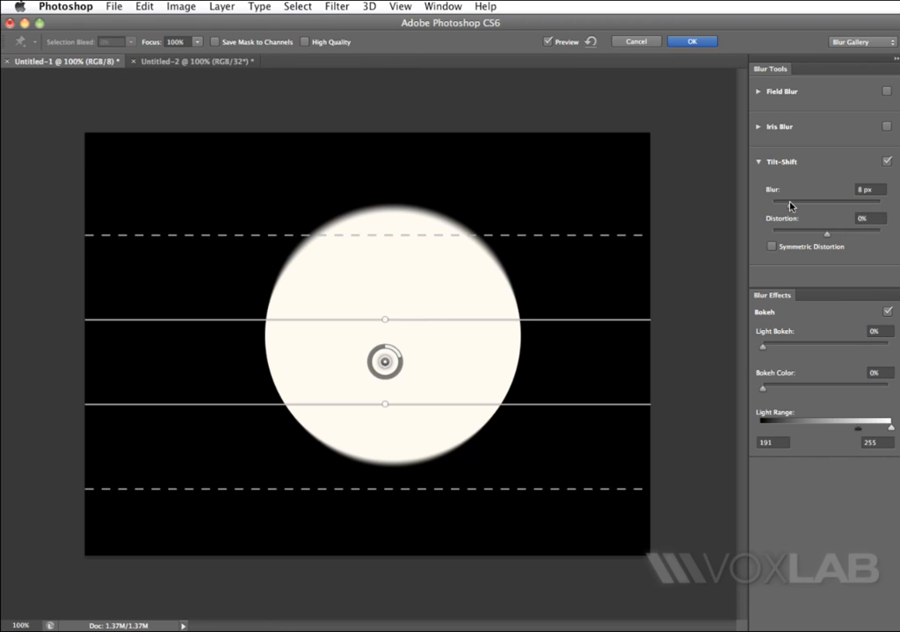
click(690, 41)
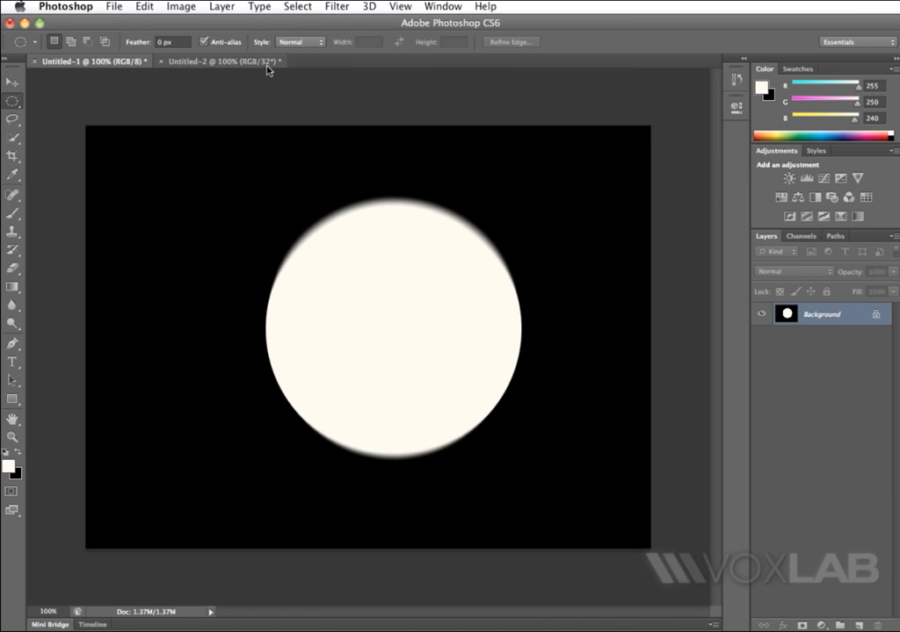
mouse_move(220, 68)
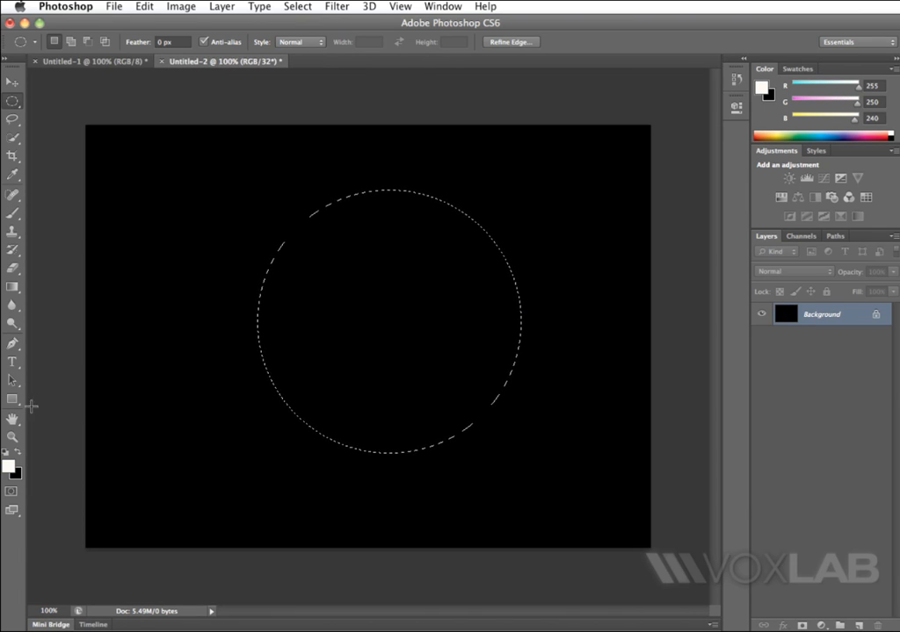
Bring up the foreground Color Picker for the 32-bit document
click(8, 470)
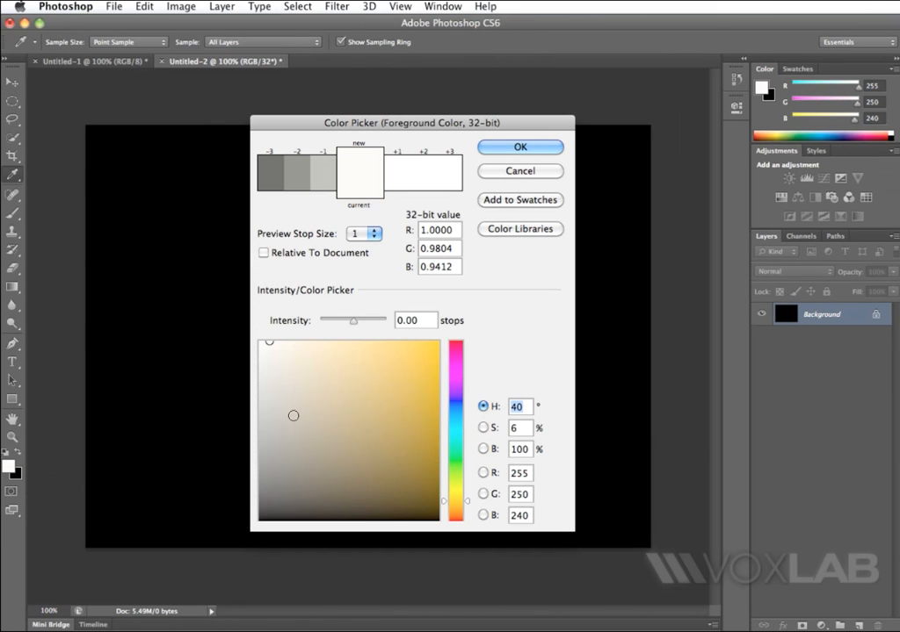
Pick a fully saturated orange (H 11, S 100, B 100) in the 32-bit colour field
click(413, 350)
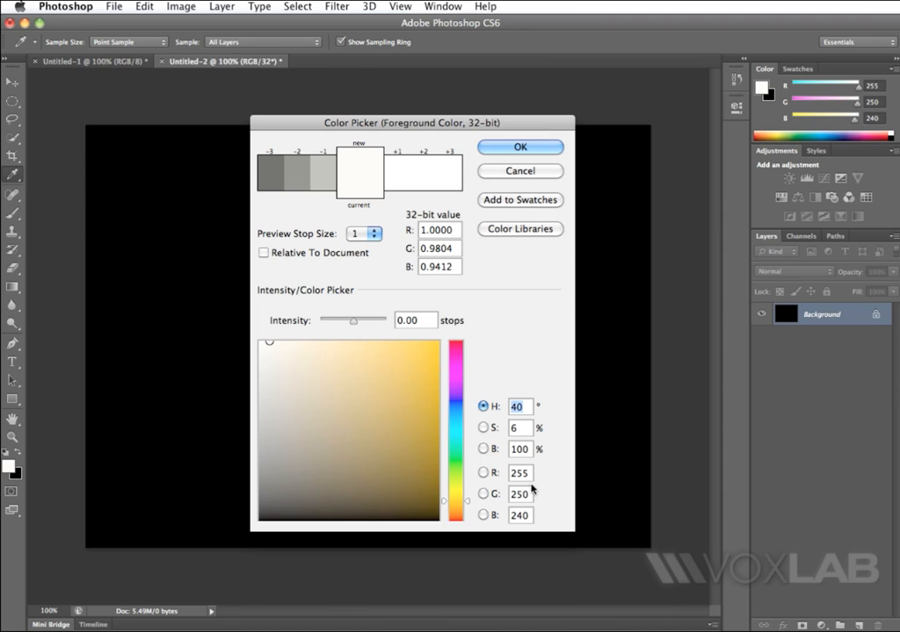
click(434, 397)
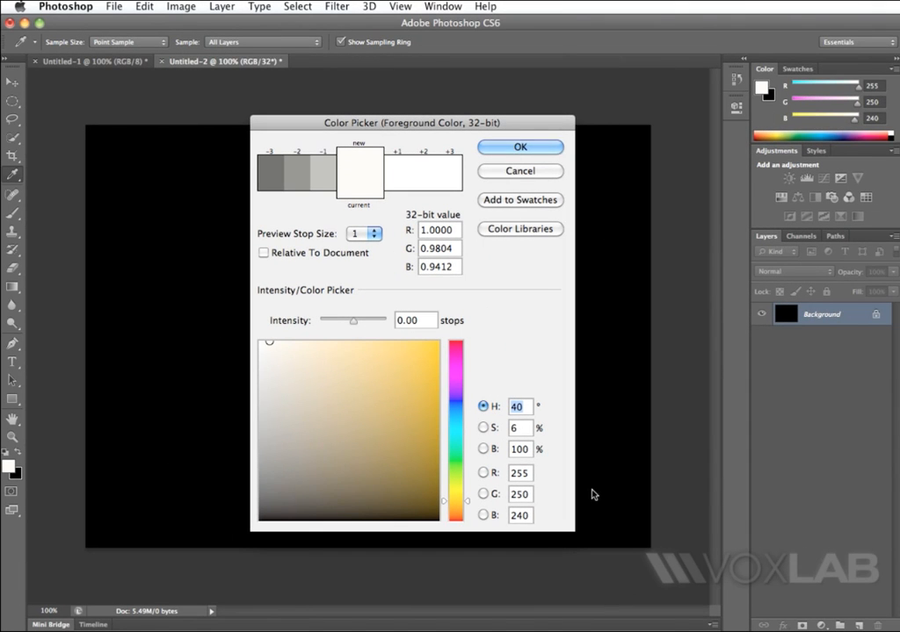
mouse_move(466, 516)
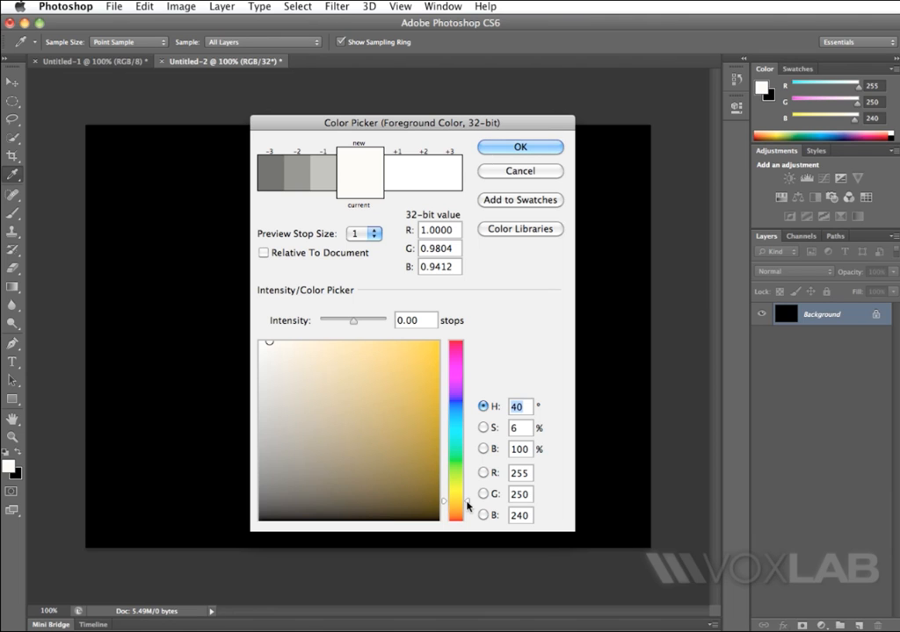
click(455, 347)
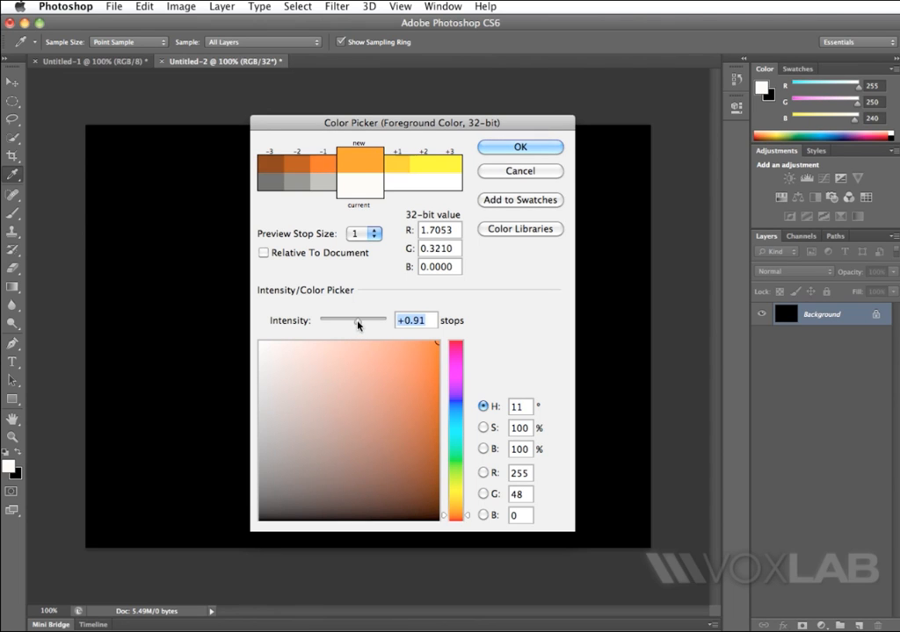
Push the orange's Intensity slider up past +12 stops before the value returns to 1, 1, 1
drag(335, 320, 366, 319)
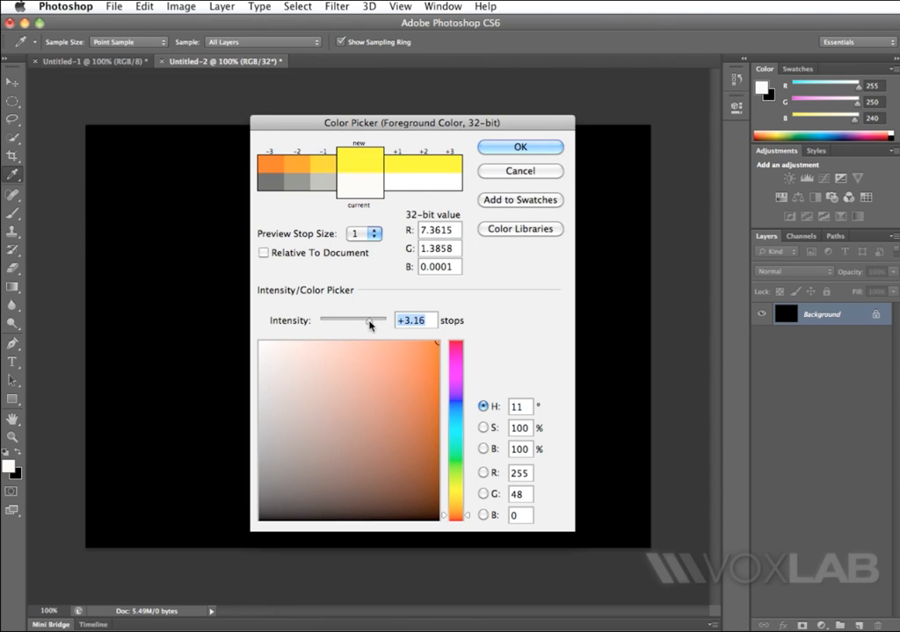
drag(361, 321, 378, 321)
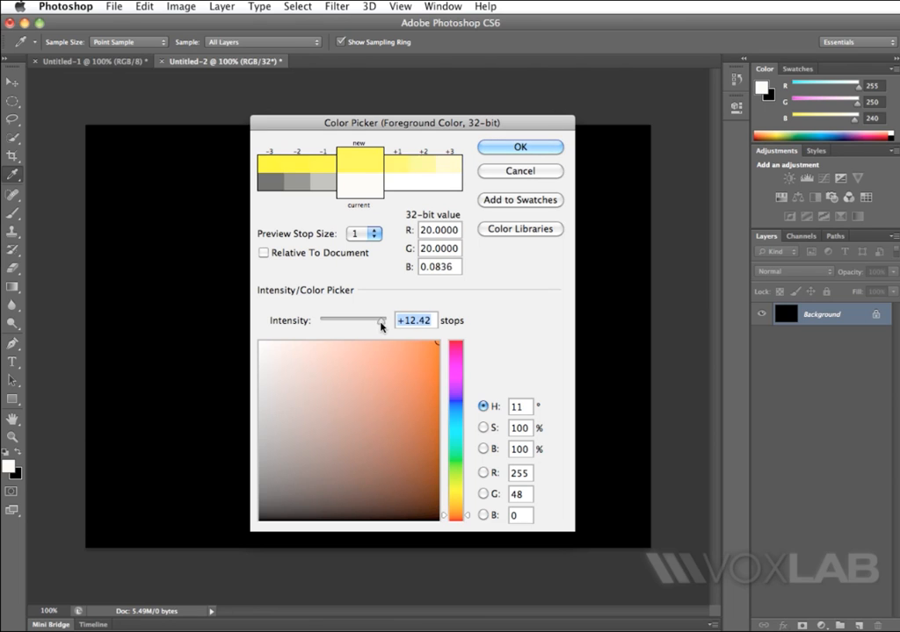
drag(356, 320, 378, 320)
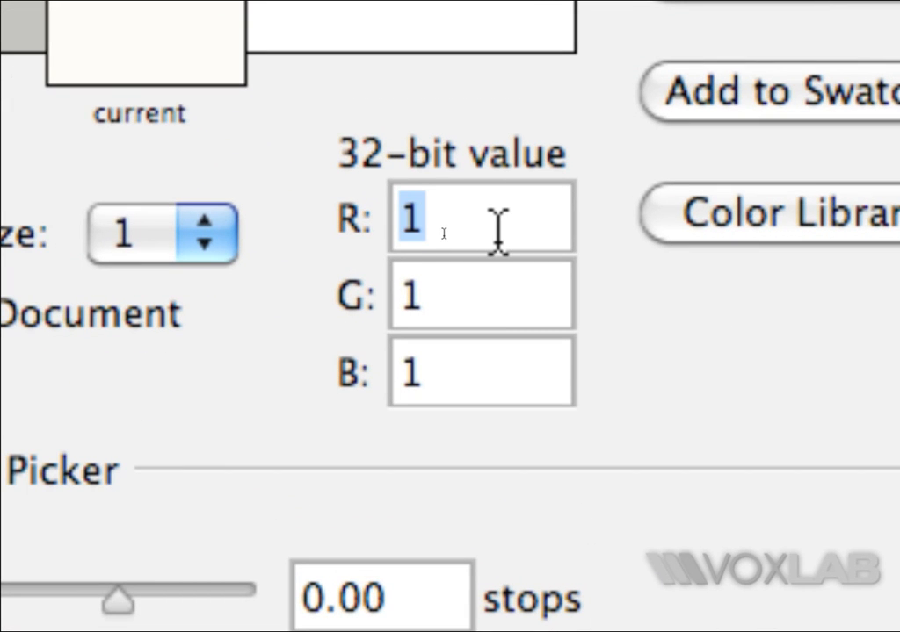
Set the 32-bit foreground value to 8, 3, 1 and confirm the bright orange colour
text(8)
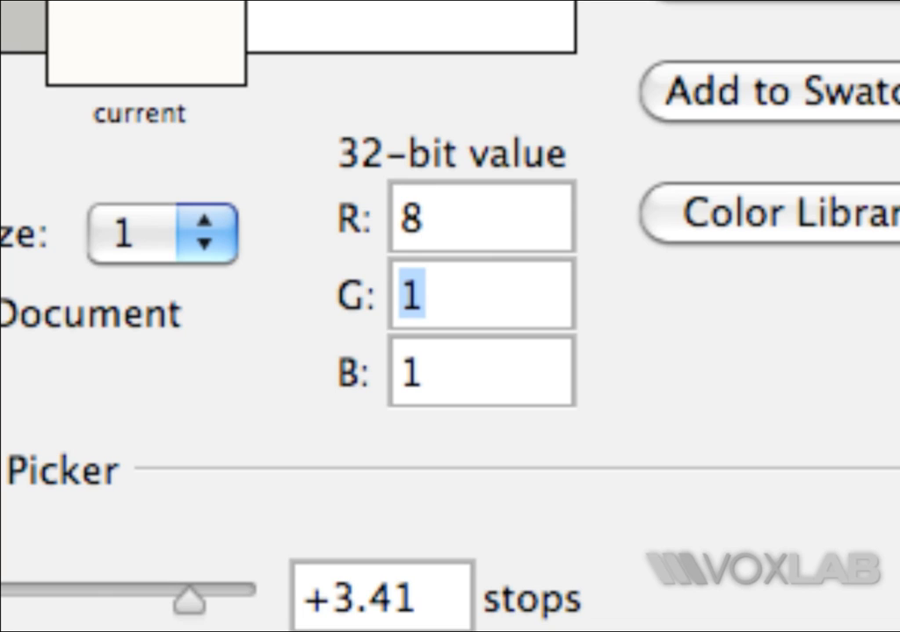
text(3)
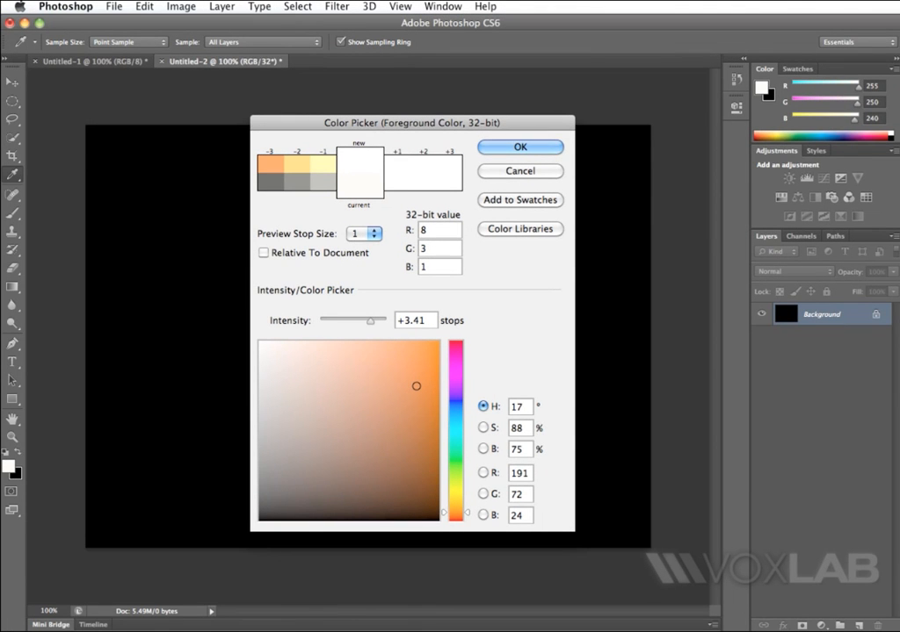
click(430, 248)
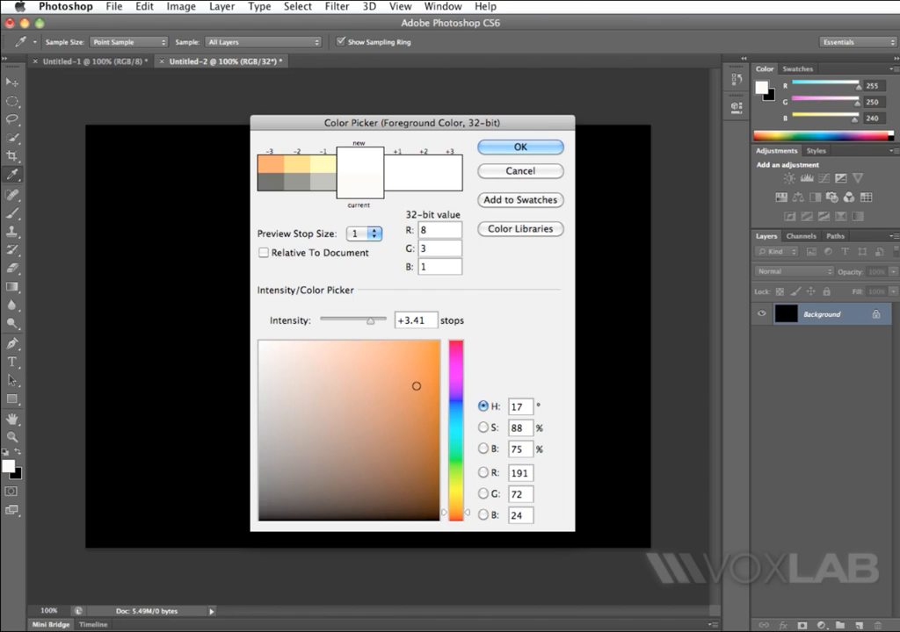
click(438, 247)
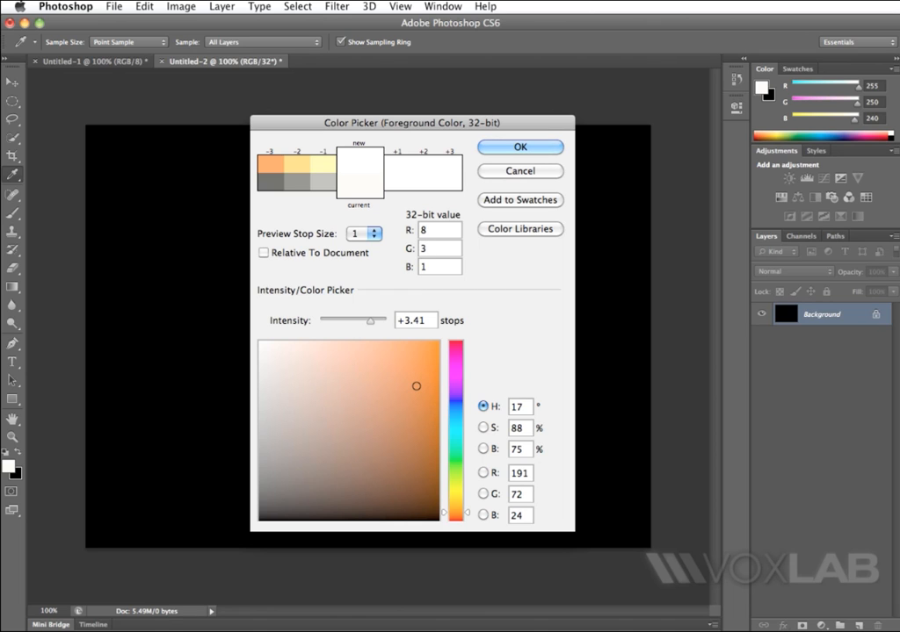
click(438, 248)
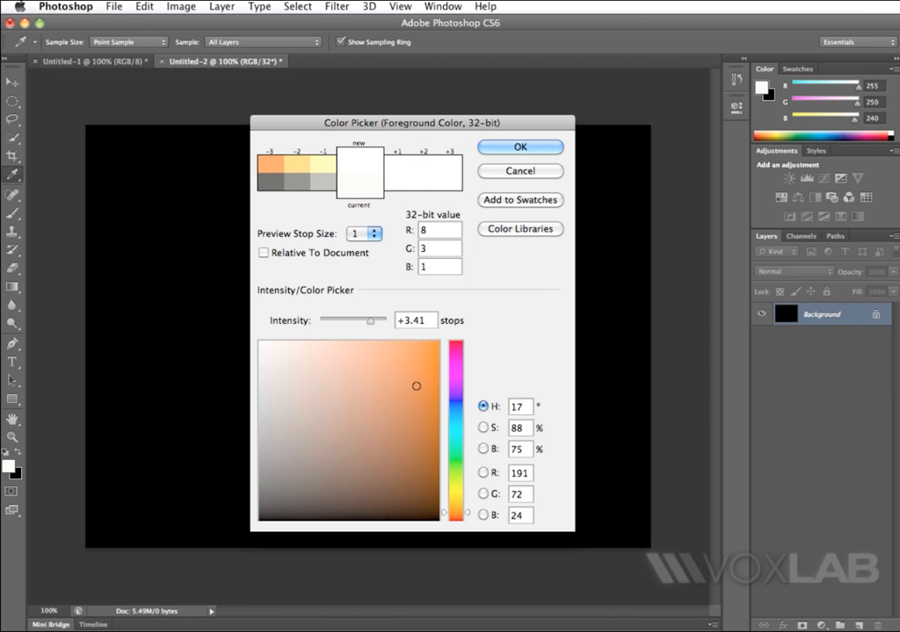
click(440, 248)
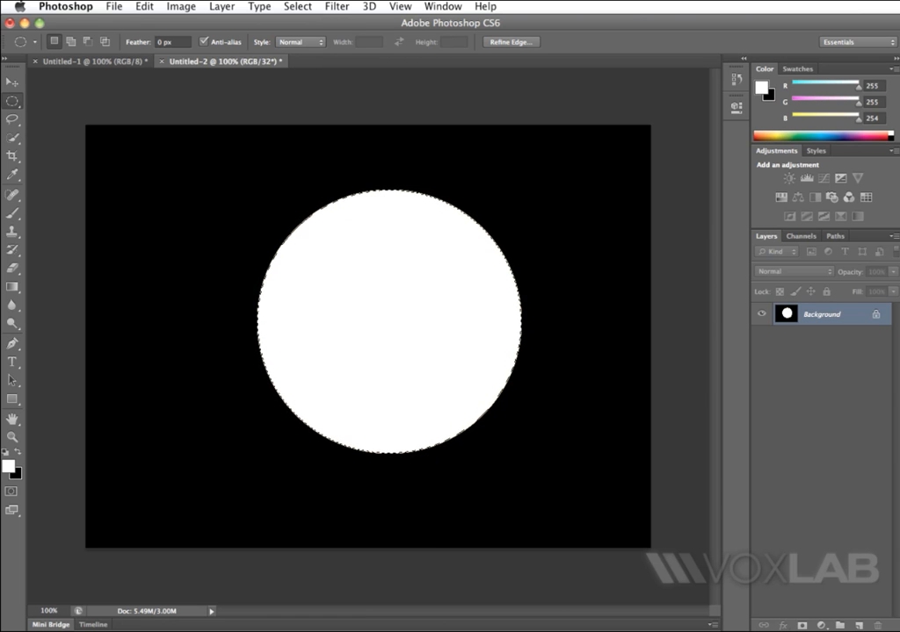
Start a Tilt-Shift blur on the glowing 32-bit circle from the Filter menu
click(297, 6)
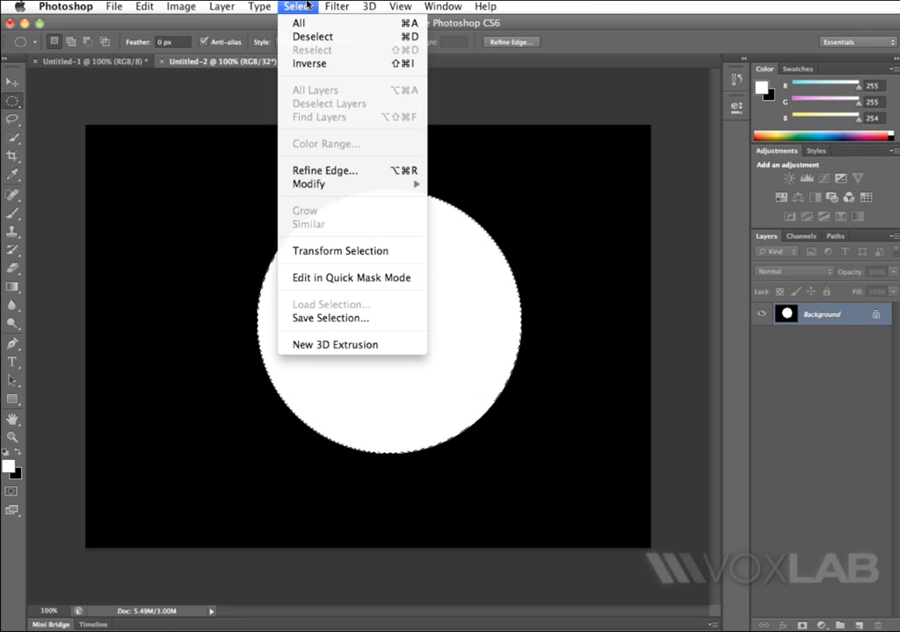
click(336, 6)
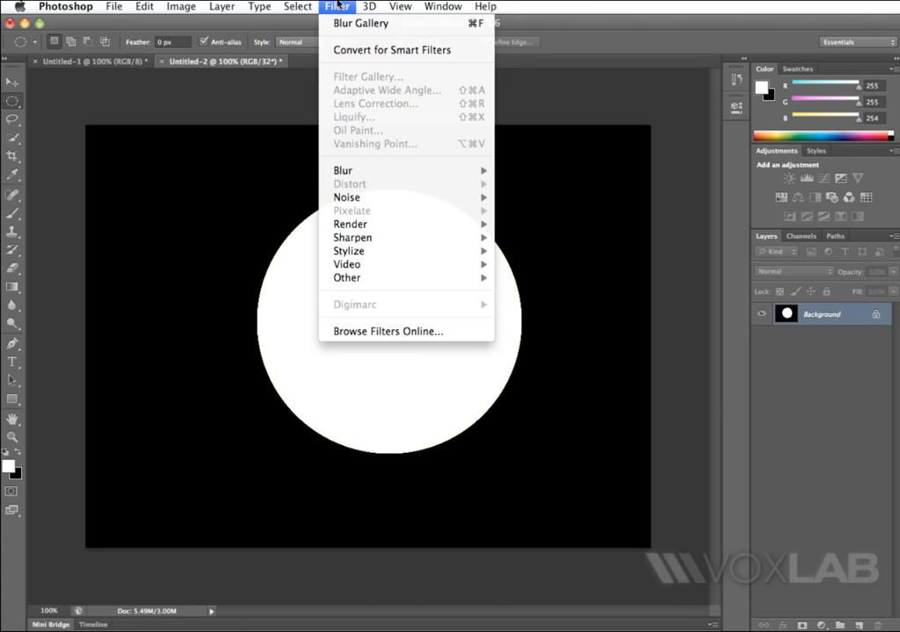
mouse_move(343, 171)
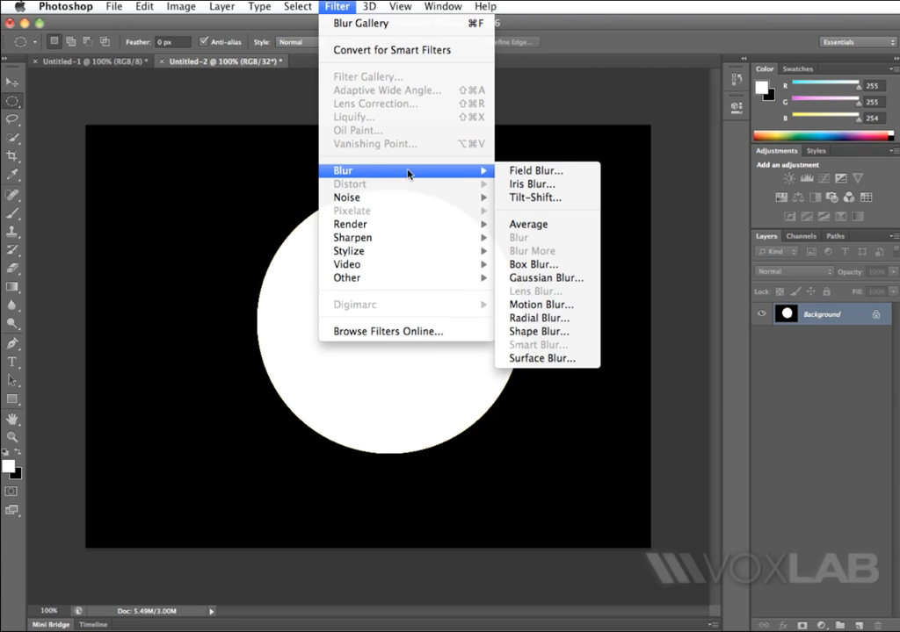
click(534, 197)
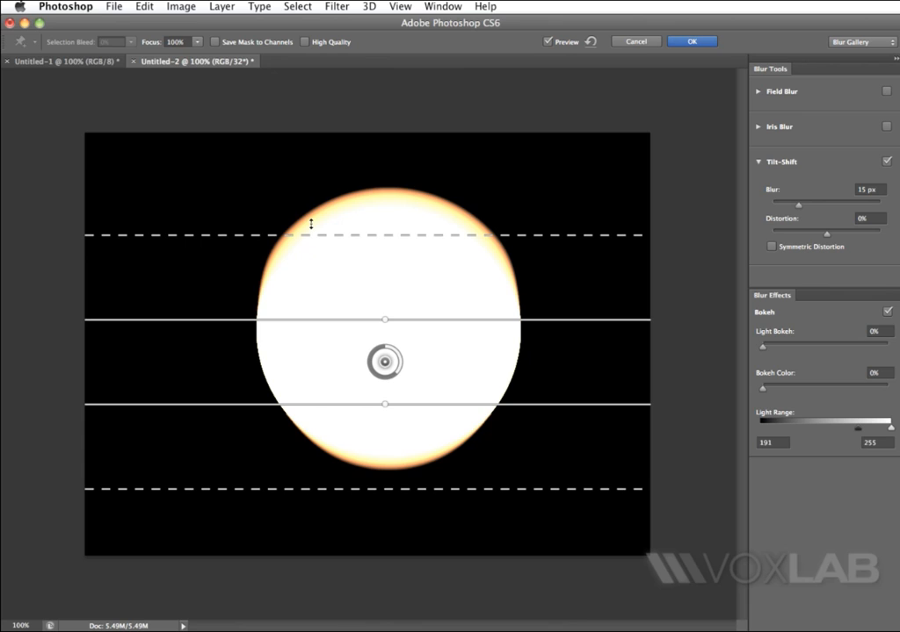
mouse_move(369, 427)
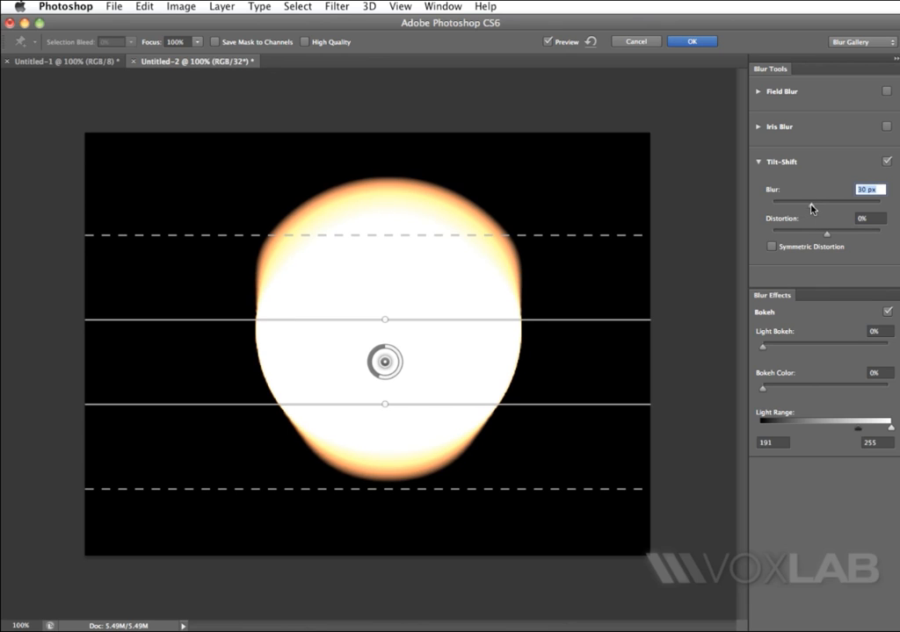
Double the tilt-shift blur, raise it to 85 px and add an Iris Blur to the effect
drag(817, 201, 834, 200)
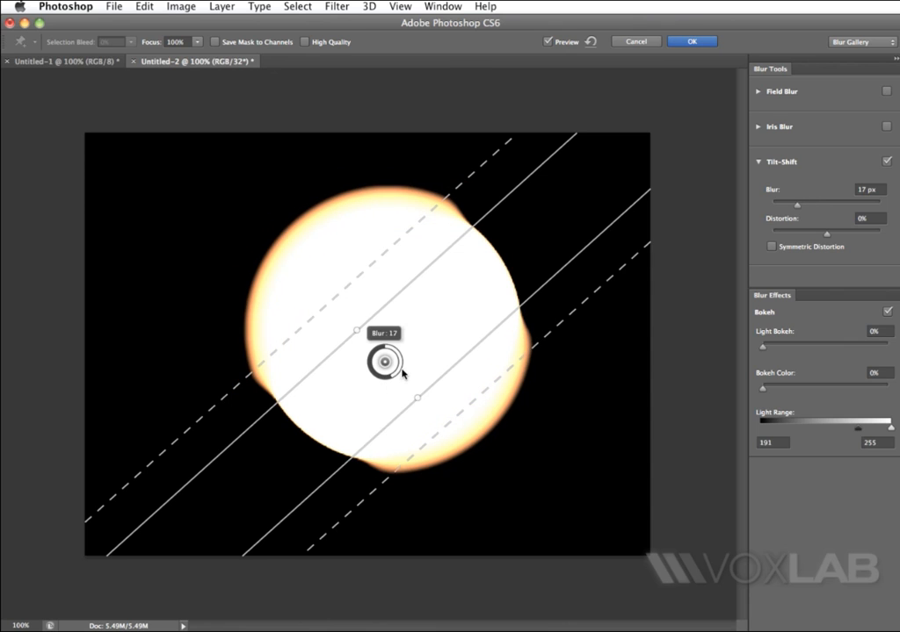
drag(386, 363, 387, 358)
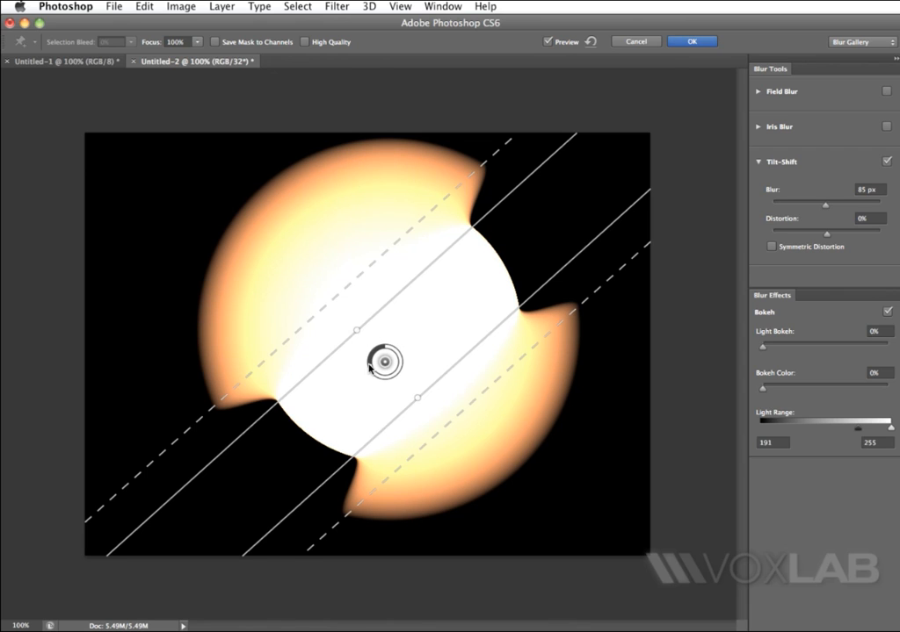
mouse_move(826, 147)
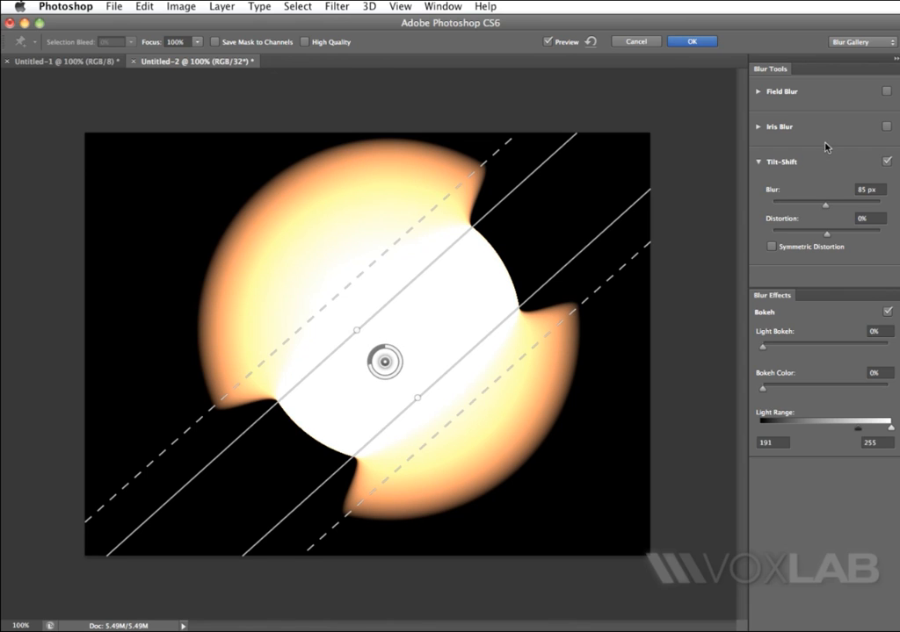
click(780, 126)
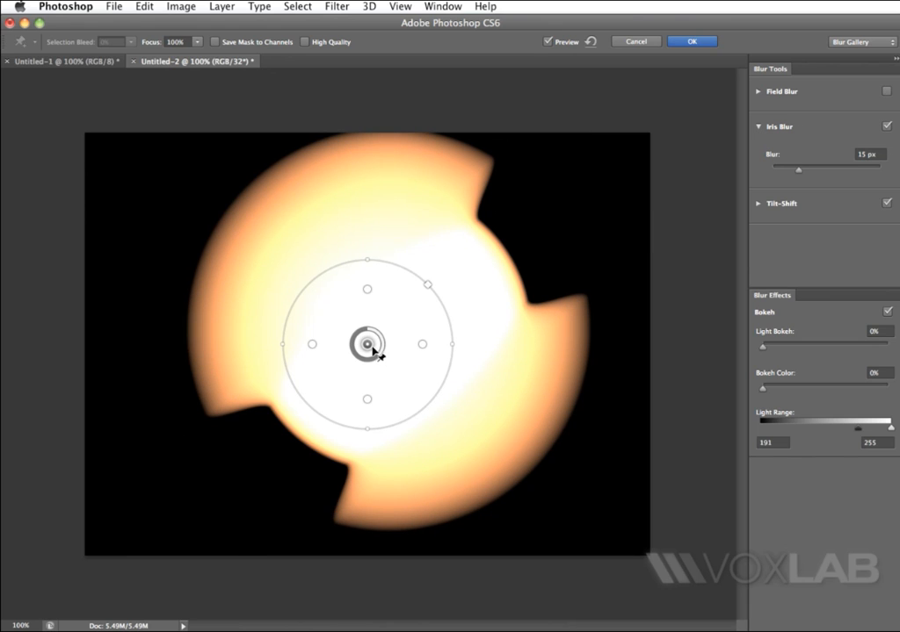
mouse_move(430, 288)
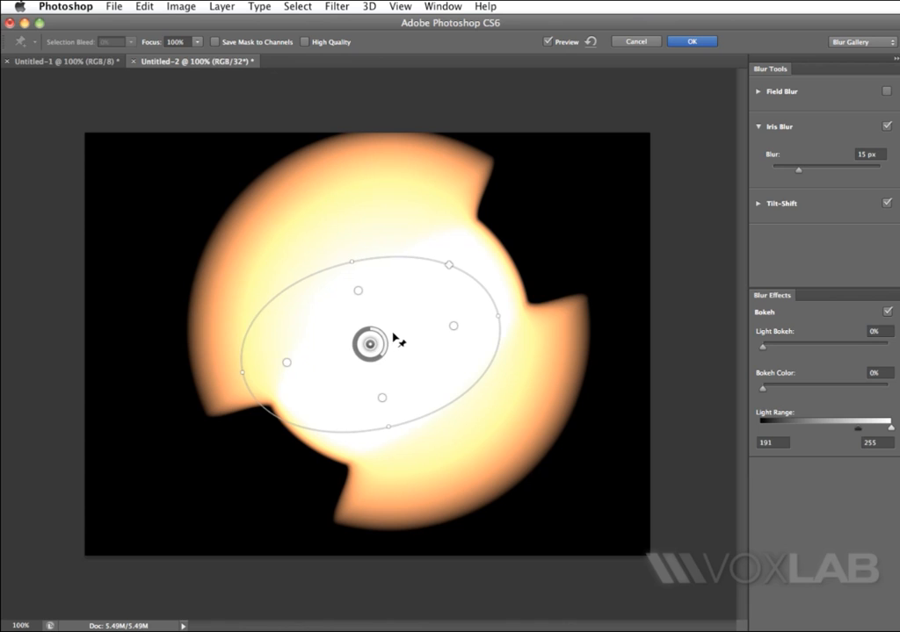
Shift the Iris Blur ellipse up and to the right, then apply the combined blurs
drag(369, 342, 461, 299)
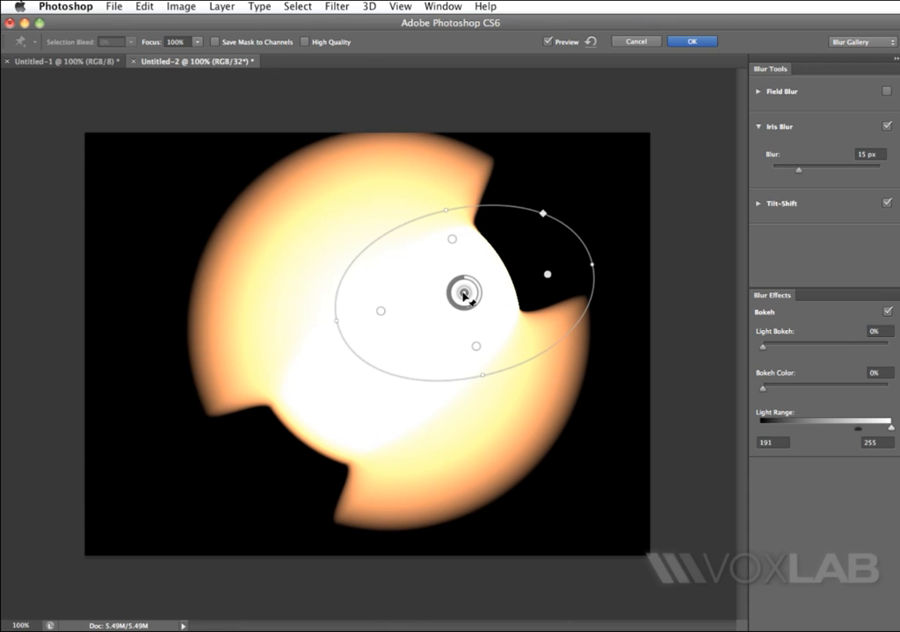
mouse_move(672, 57)
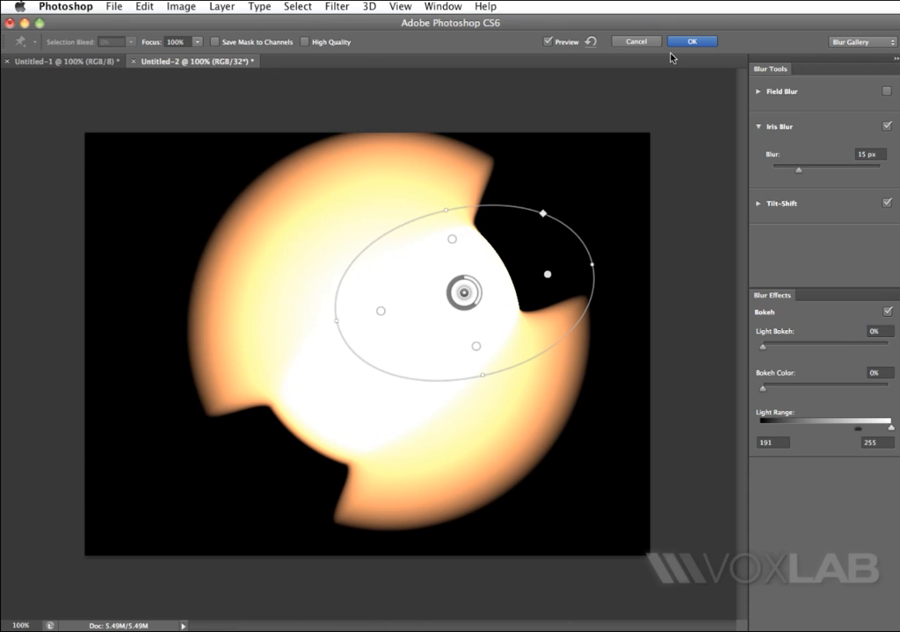
click(691, 41)
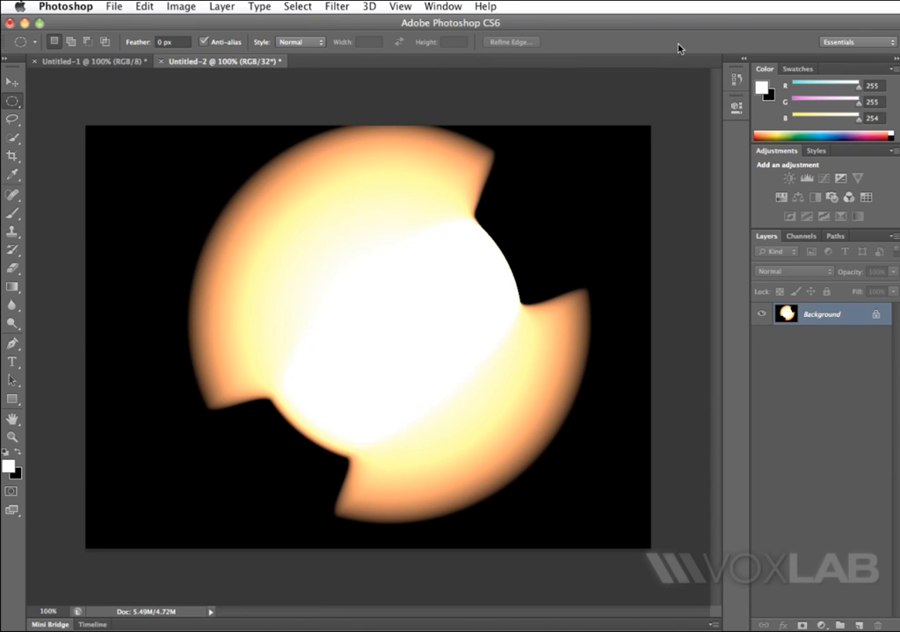
click(88, 61)
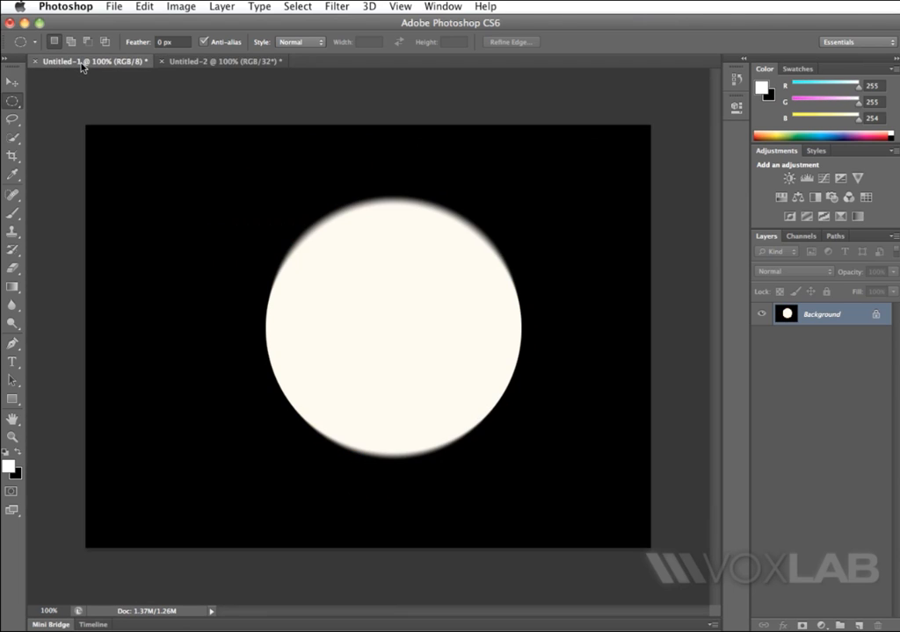
click(219, 61)
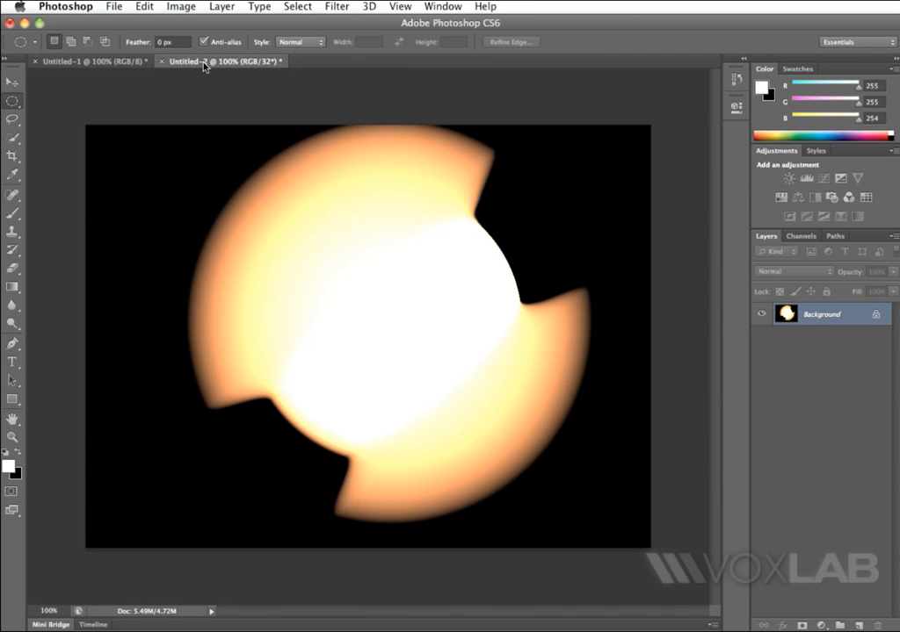